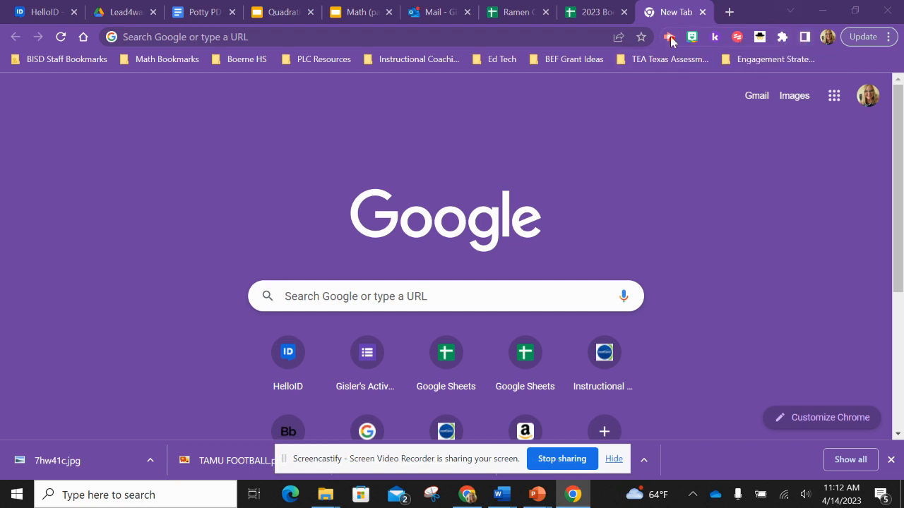
pyautogui.moveTo(782, 37)
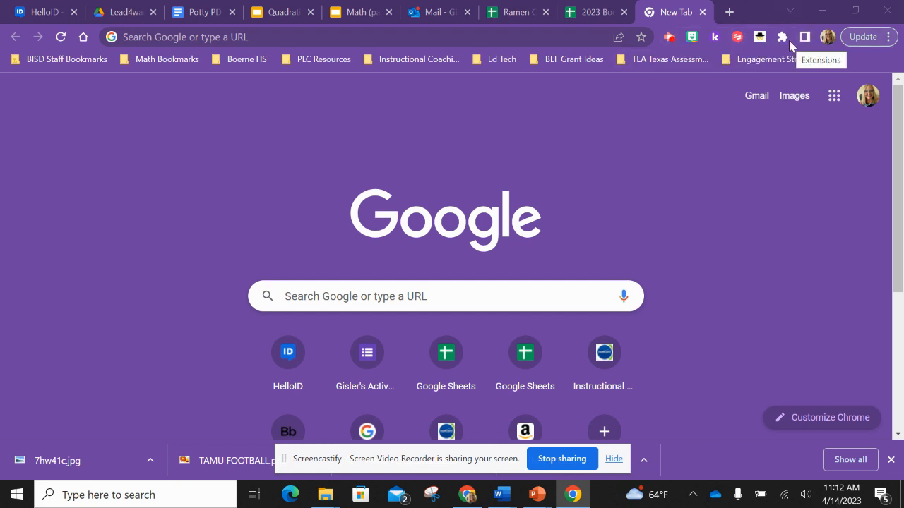
pyautogui.moveTo(760, 37)
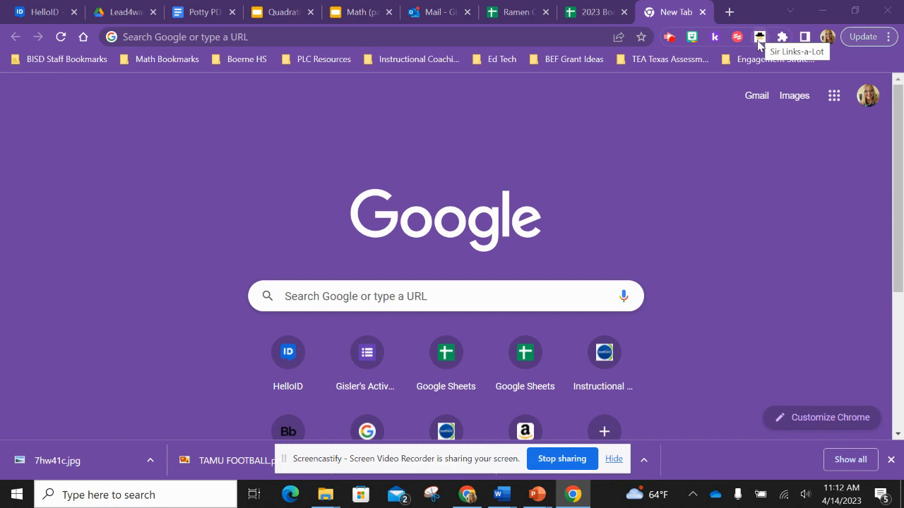
# Search Google for 'chrome store extensions' from the address bar.
pyautogui.click(282, 36)
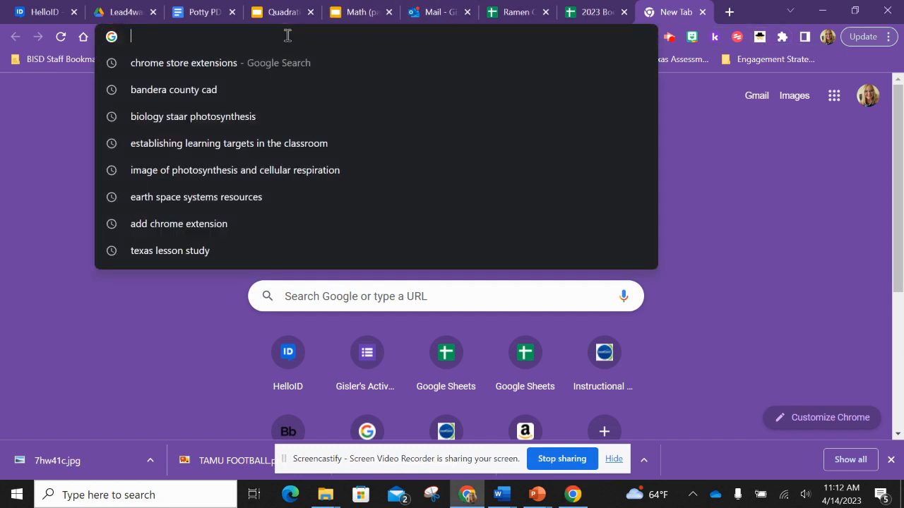
pyautogui.write('chrome+store+extensions&rlz=1C1GCEA_enUS1016US1017&oq=chrome+st')
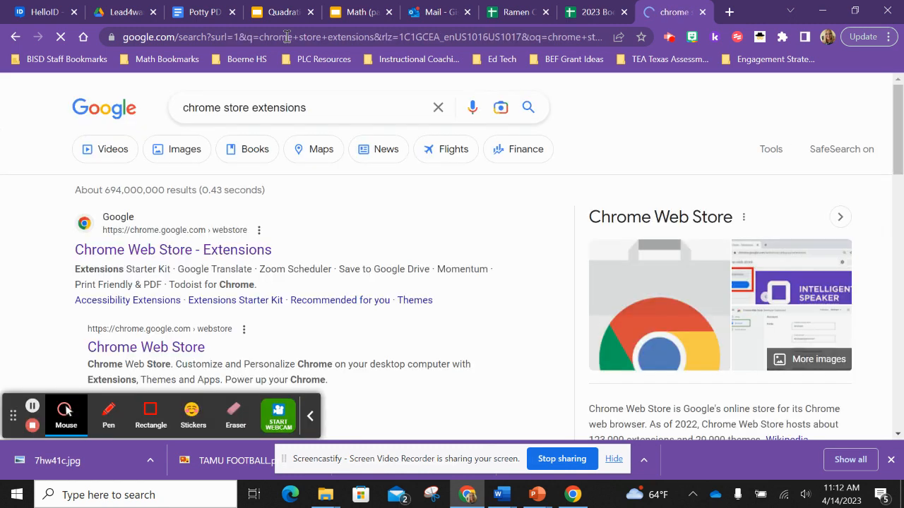
# In the Chrome Web Store, search for 'sir links' to find Sir Links-a-Lot.
pyautogui.click(173, 249)
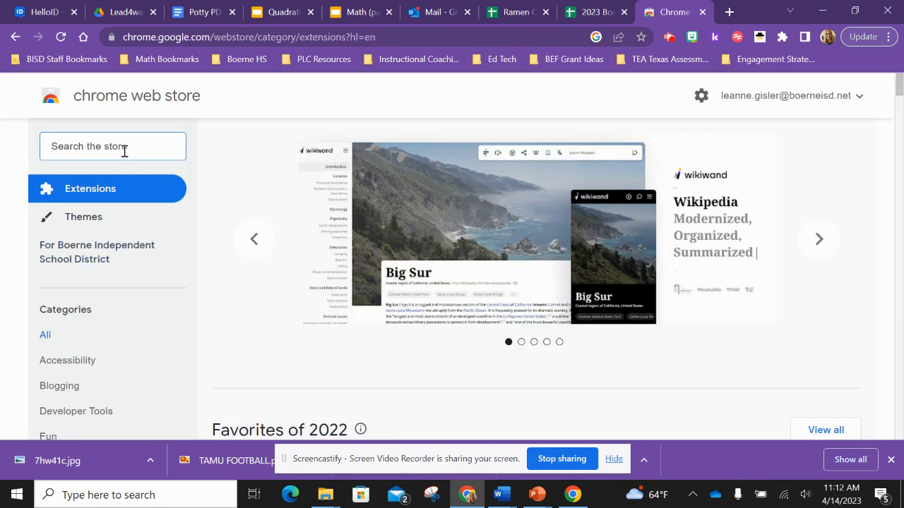
pyautogui.write('sirlink')
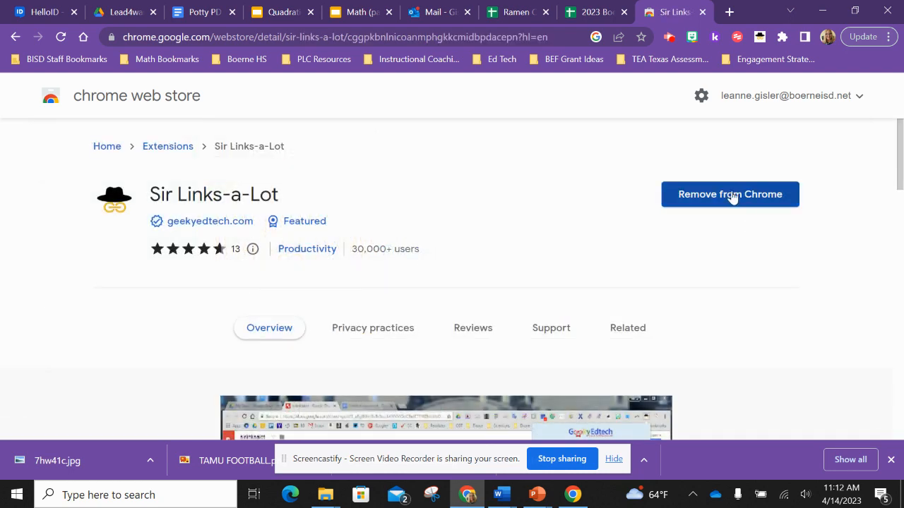
pyautogui.moveTo(740, 204)
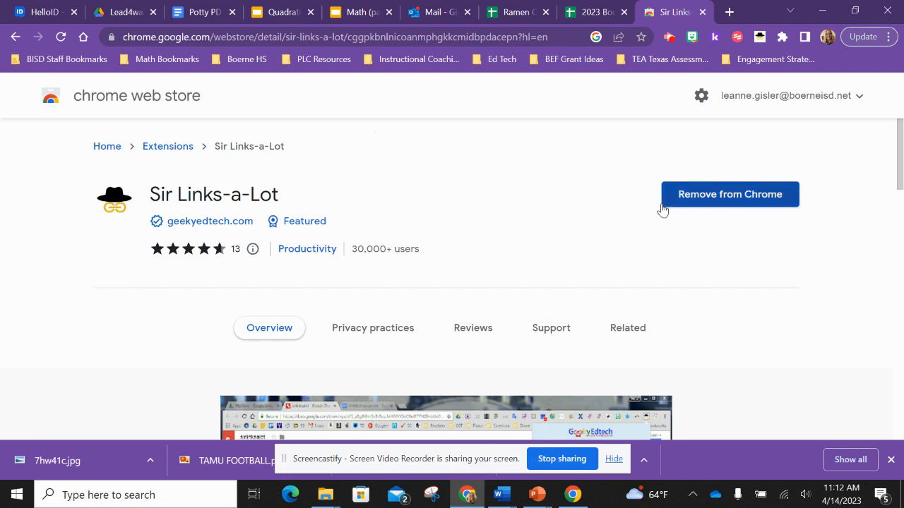
pyautogui.moveTo(760, 40)
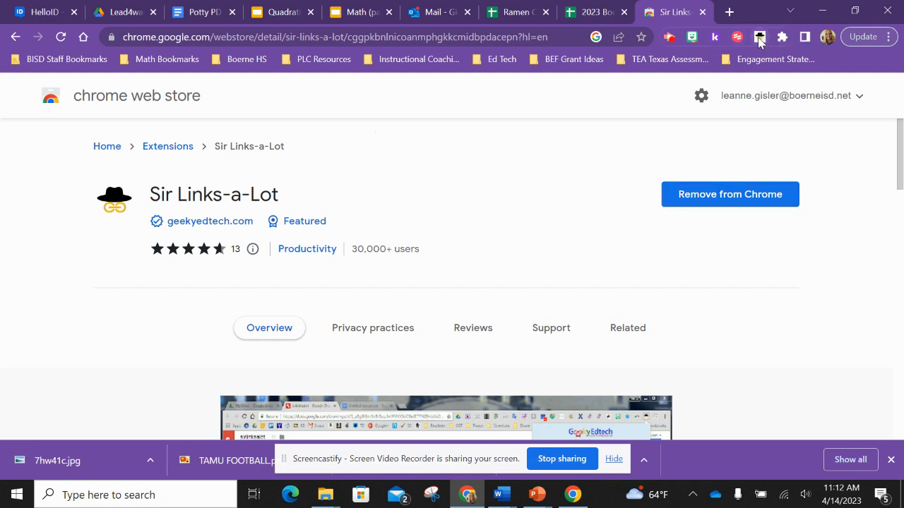
pyautogui.moveTo(782, 37)
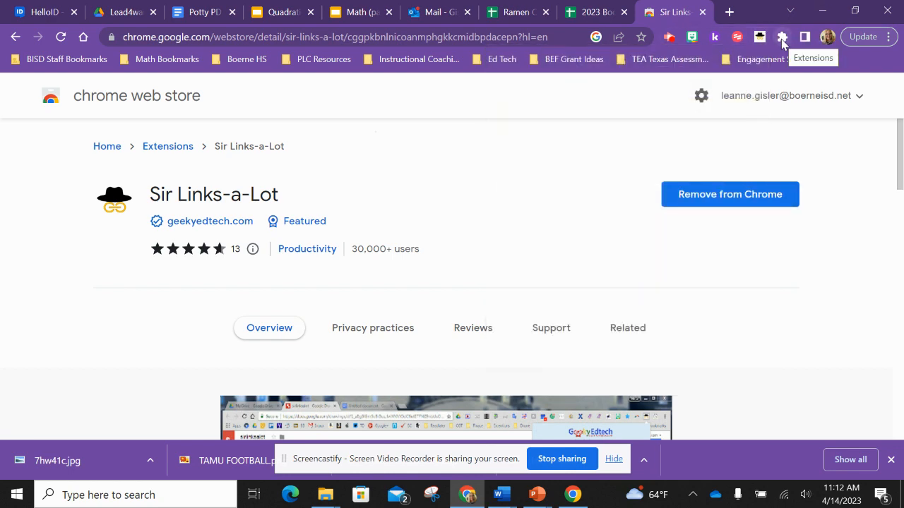
pyautogui.click(782, 37)
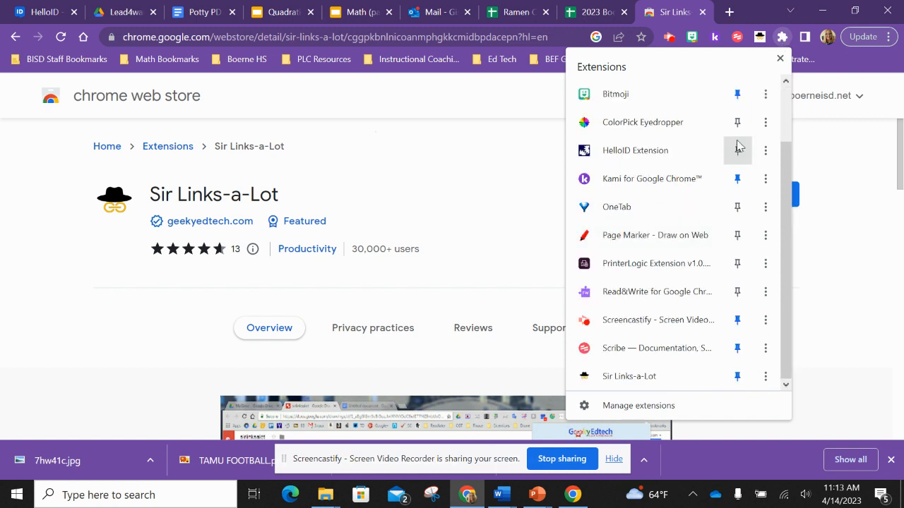
pyautogui.moveTo(652, 274)
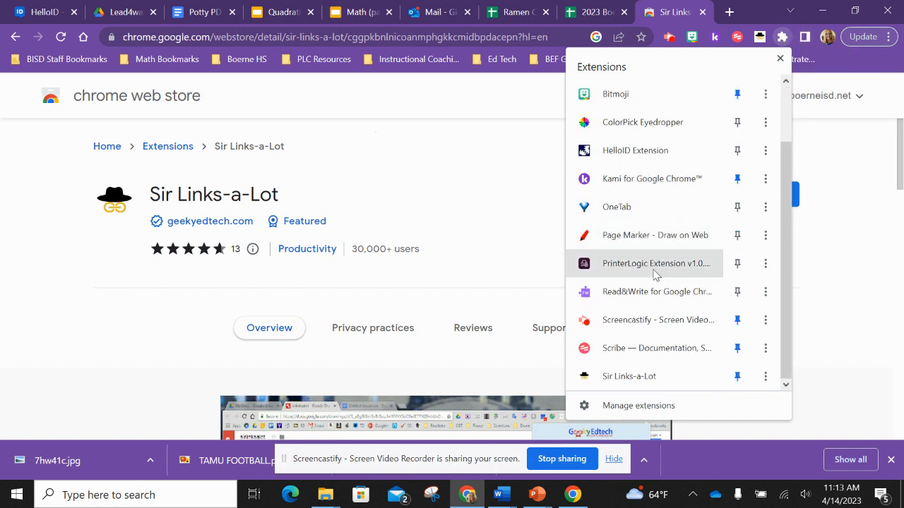
pyautogui.moveTo(737, 375)
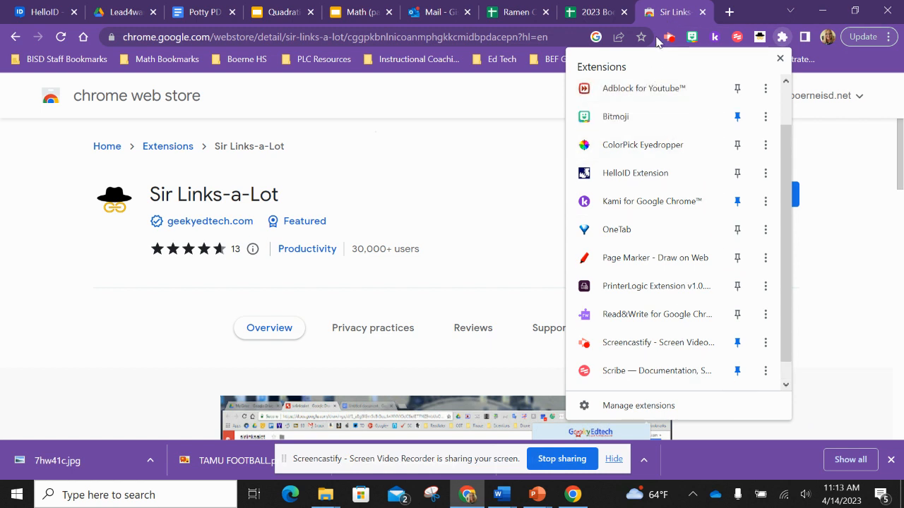
pyautogui.moveTo(760, 37)
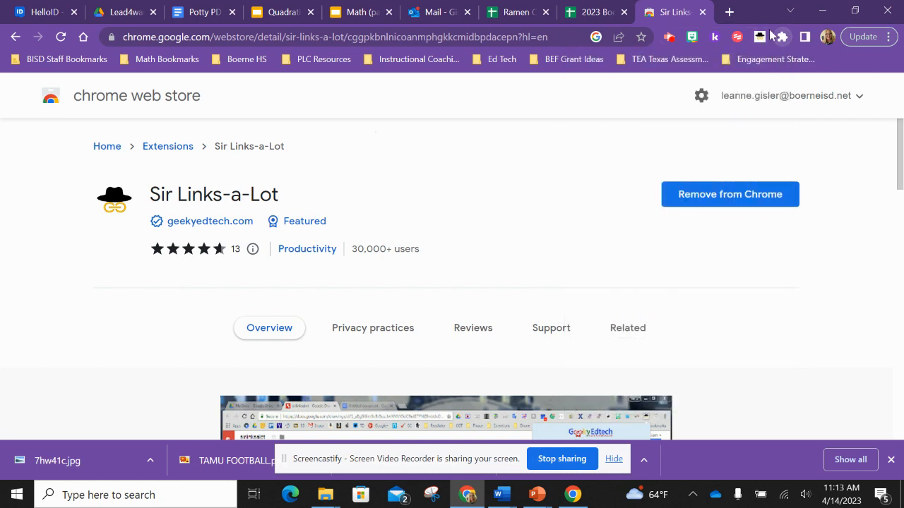
pyautogui.moveTo(780, 37)
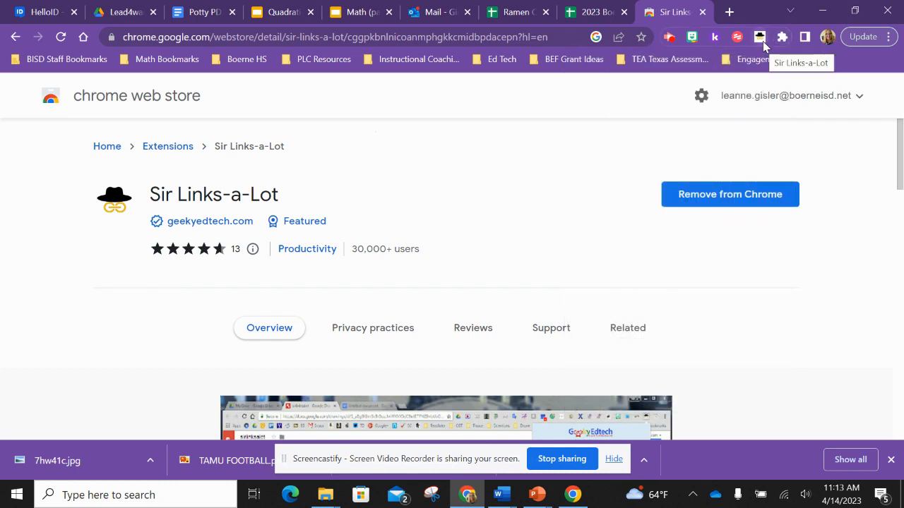
pyautogui.click(280, 11)
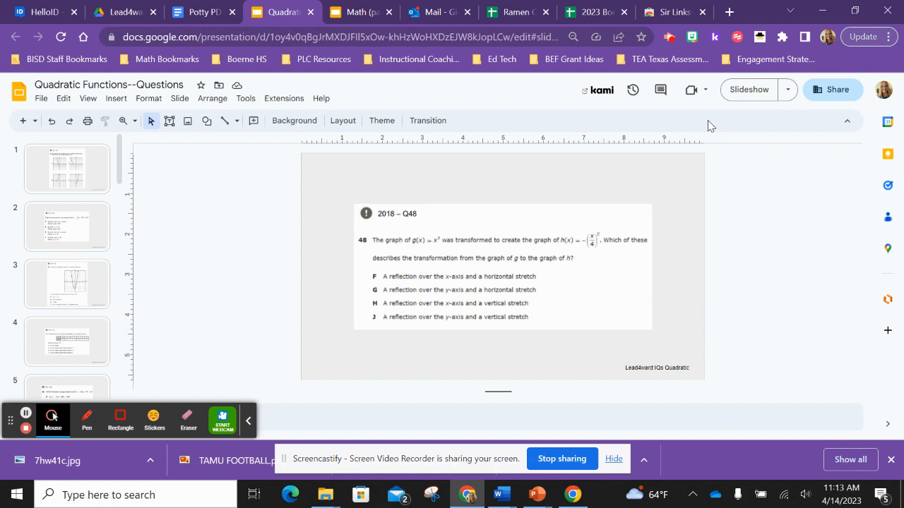
pyautogui.moveTo(759, 36)
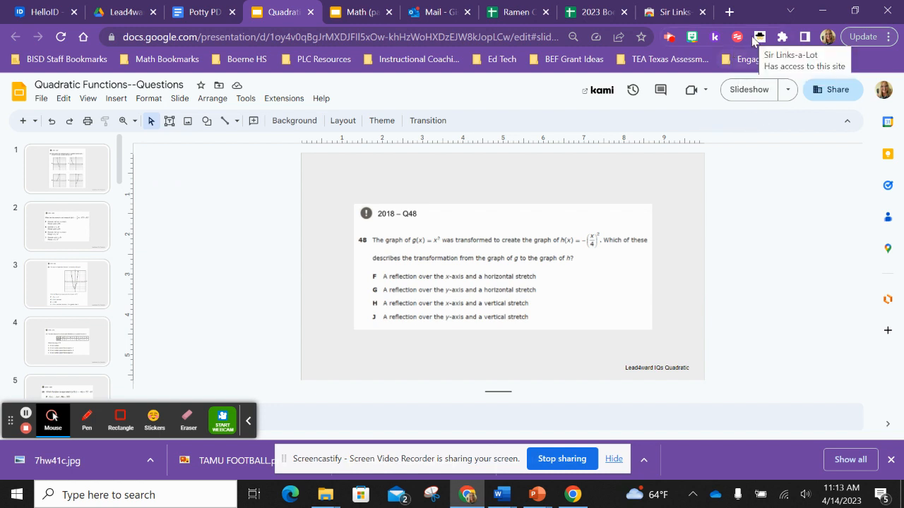
# Show the Sir Links-a-Lot panel over the Quadratic Functions--Questions deck.
pyautogui.click(760, 37)
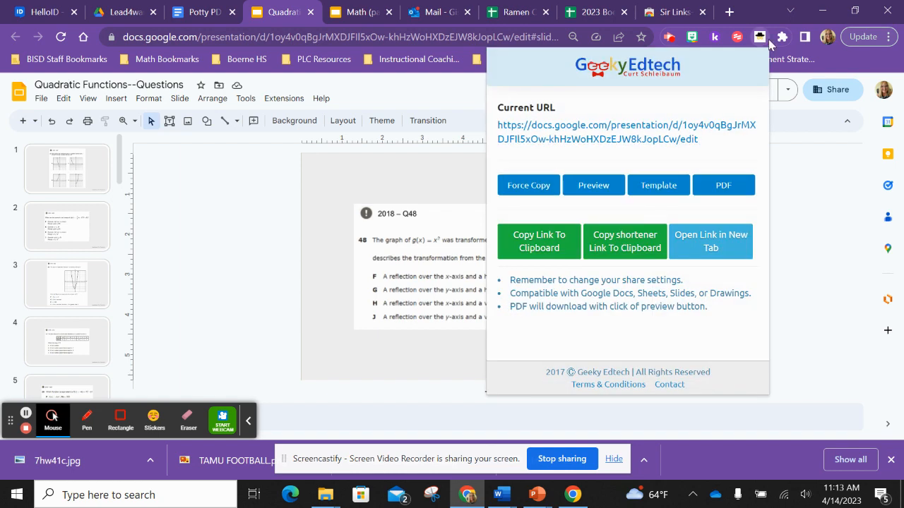
# Make the deck link force a copy, copy it, then switch it to an /export/pdf link.
pyautogui.click(529, 185)
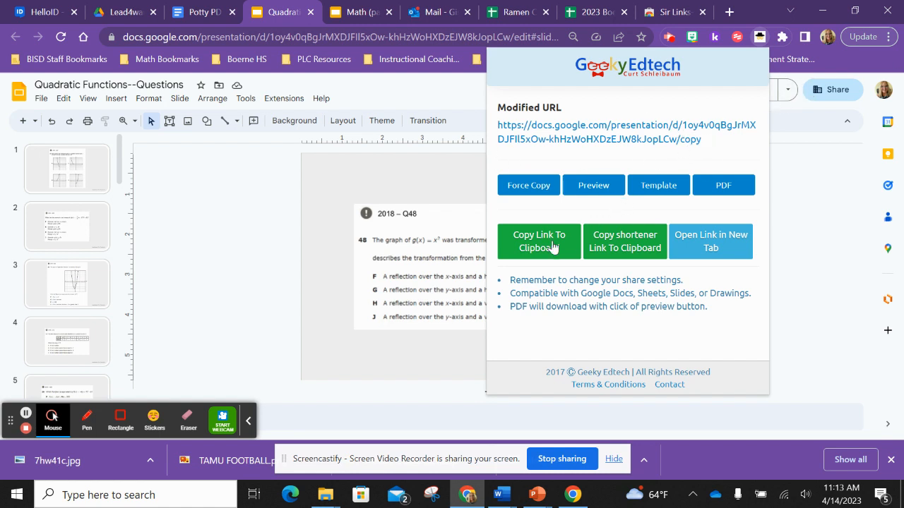
pyautogui.click(540, 240)
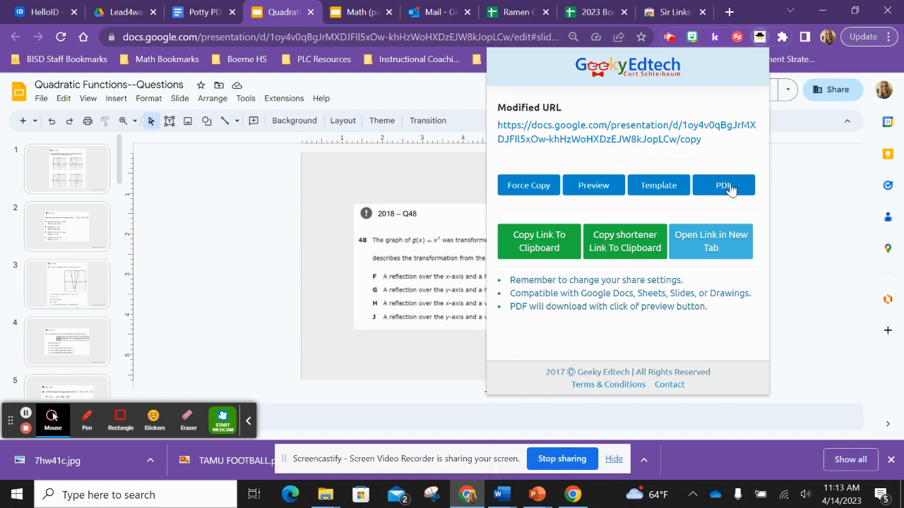
pyautogui.click(723, 185)
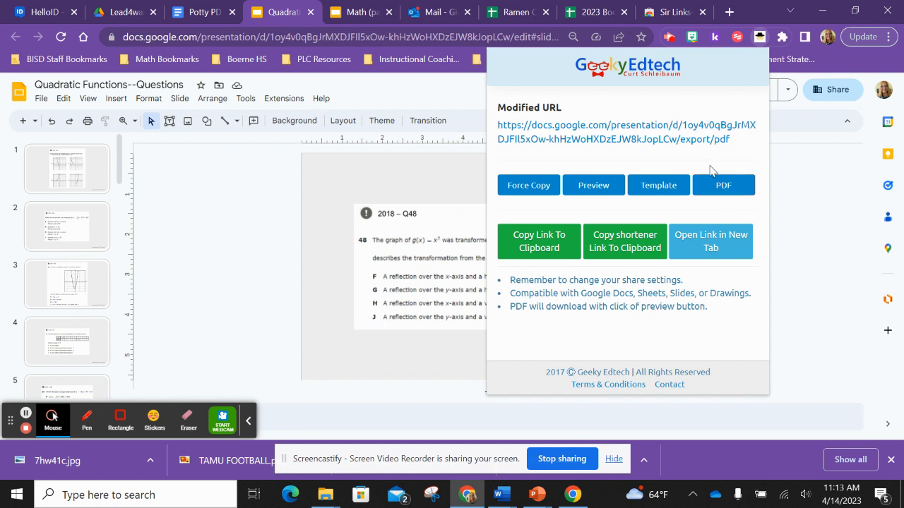
pyautogui.moveTo(489, 133)
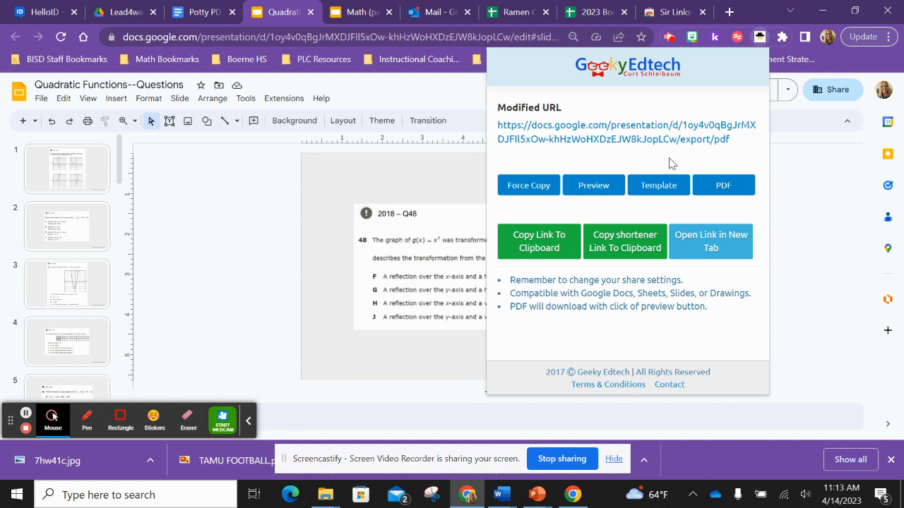
pyautogui.moveTo(545, 264)
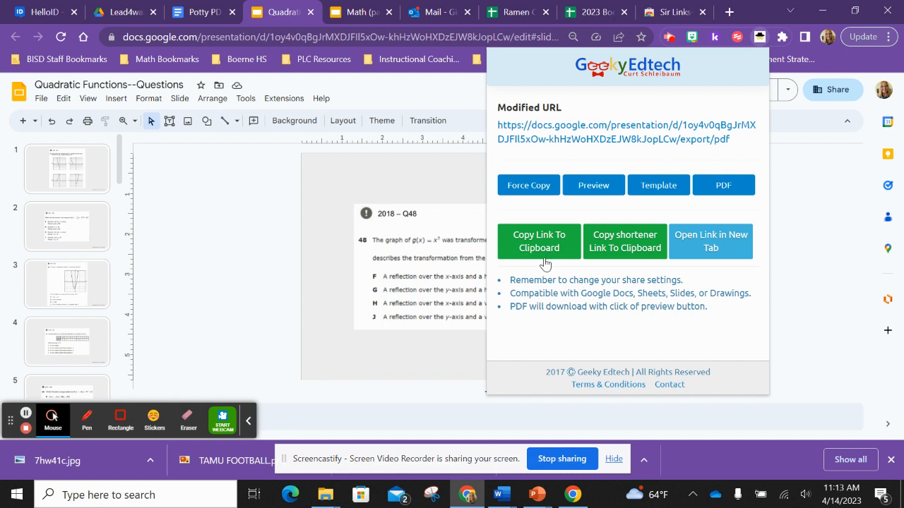
pyautogui.moveTo(416, 60)
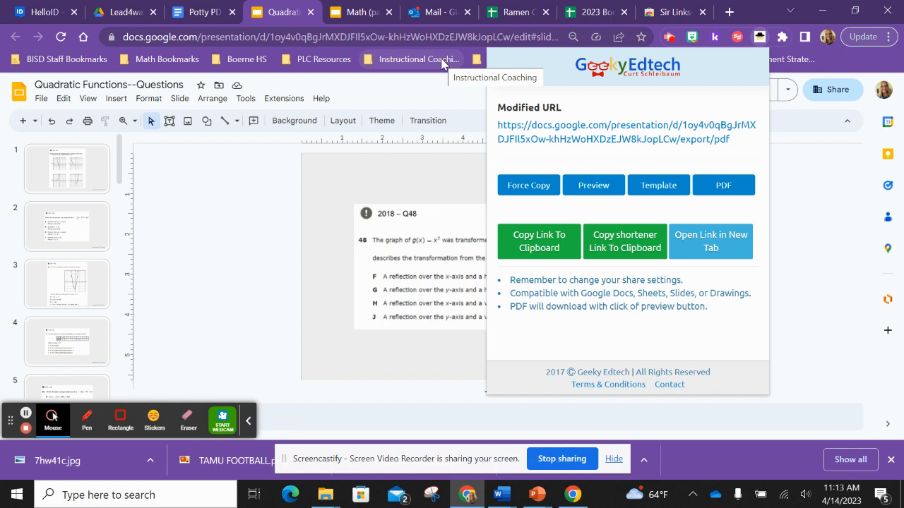
pyautogui.moveTo(581, 237)
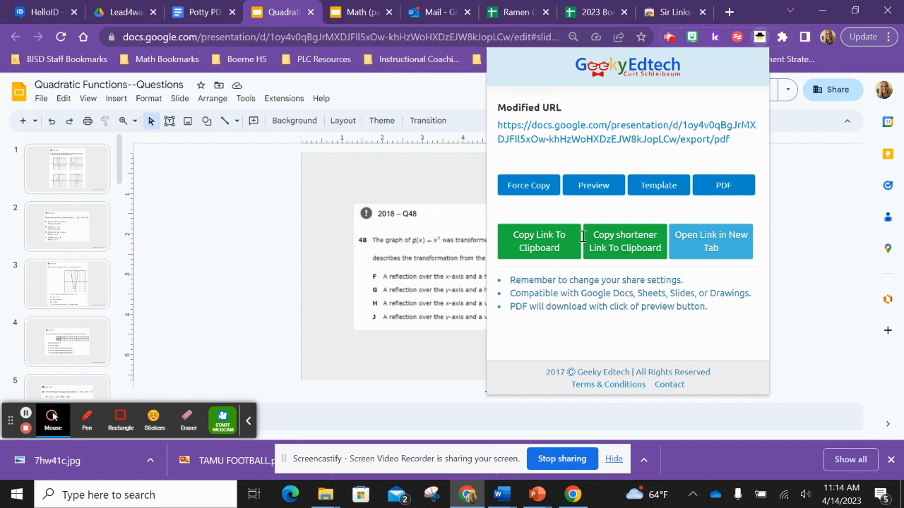
pyautogui.moveTo(514, 336)
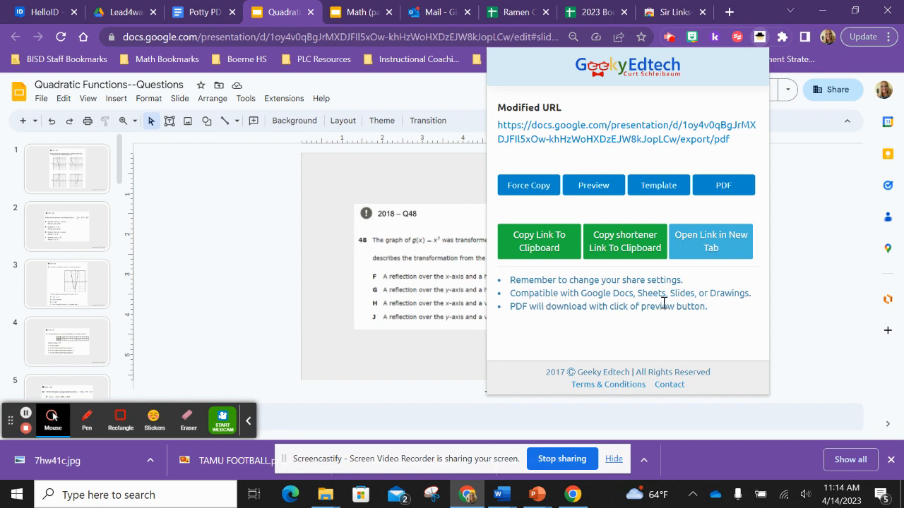
pyautogui.moveTo(618, 206)
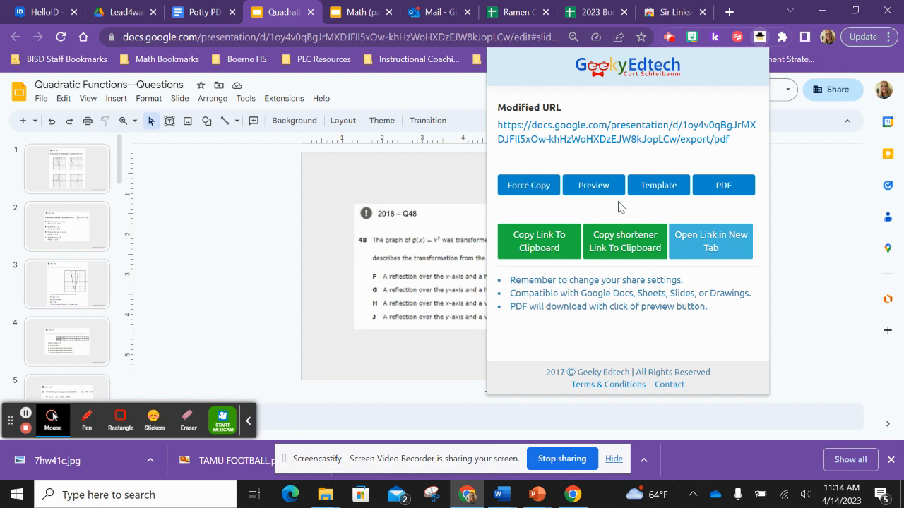
# Switch the modified deck link from /export/pdf to the /preview version.
pyautogui.click(593, 185)
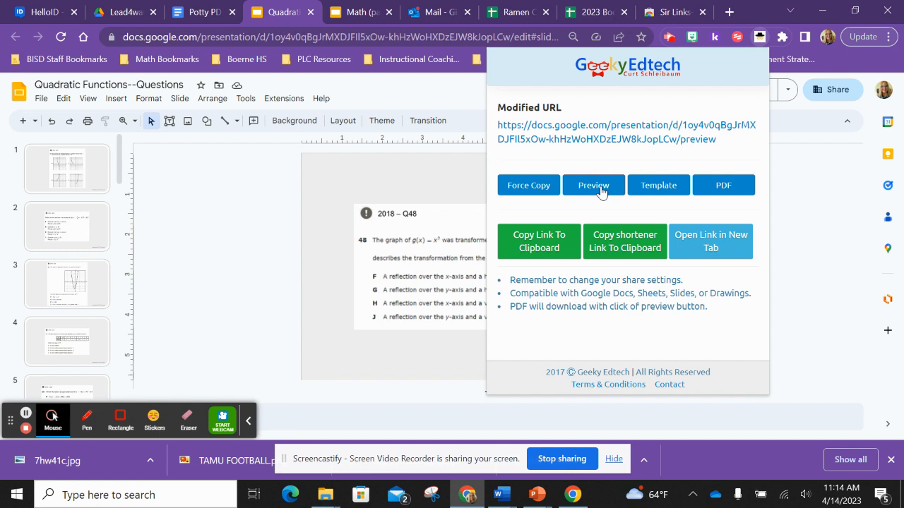
pyautogui.moveTo(582, 273)
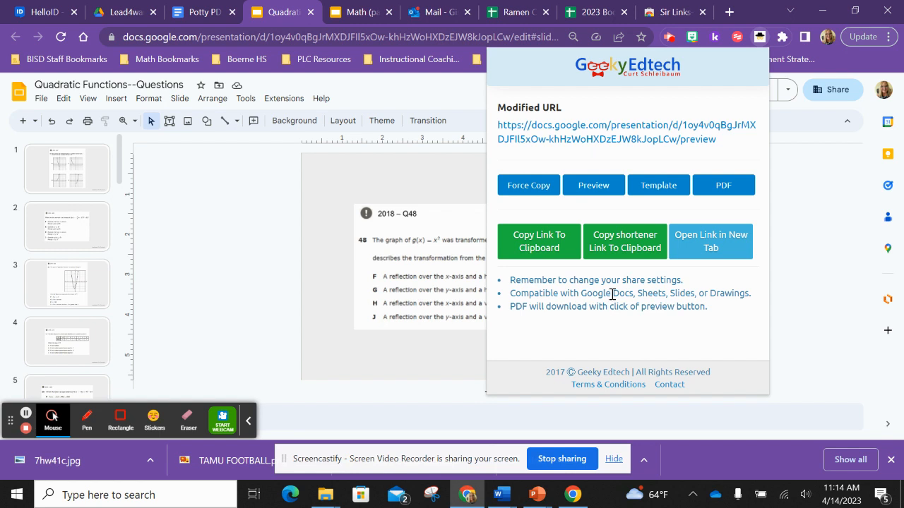
pyautogui.moveTo(794, 298)
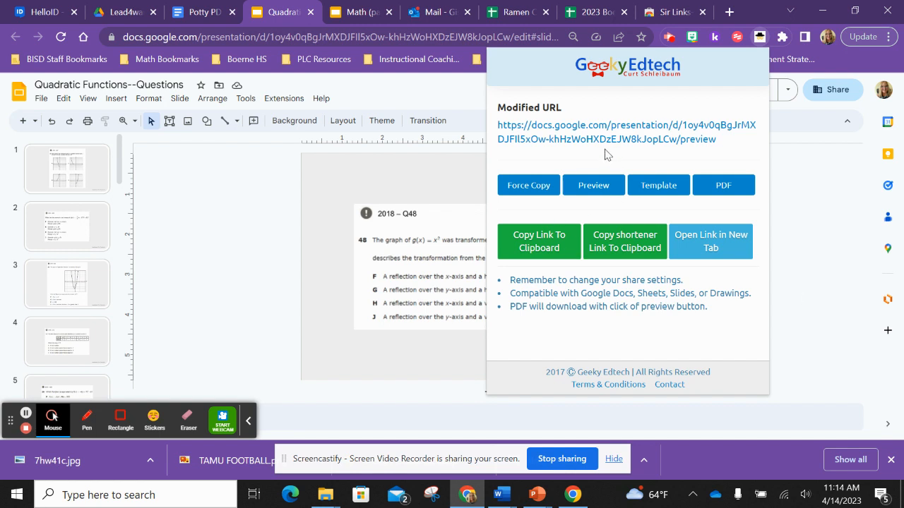
pyautogui.moveTo(697, 138)
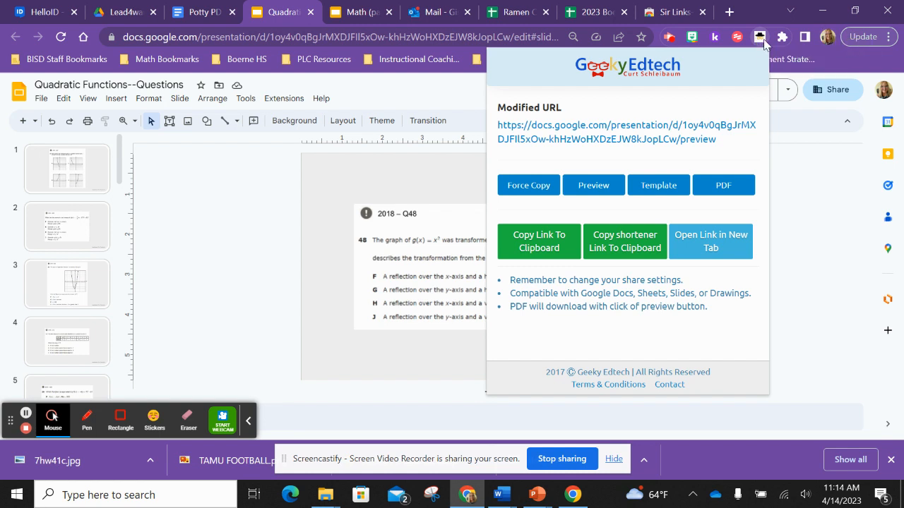
pyautogui.moveTo(777, 43)
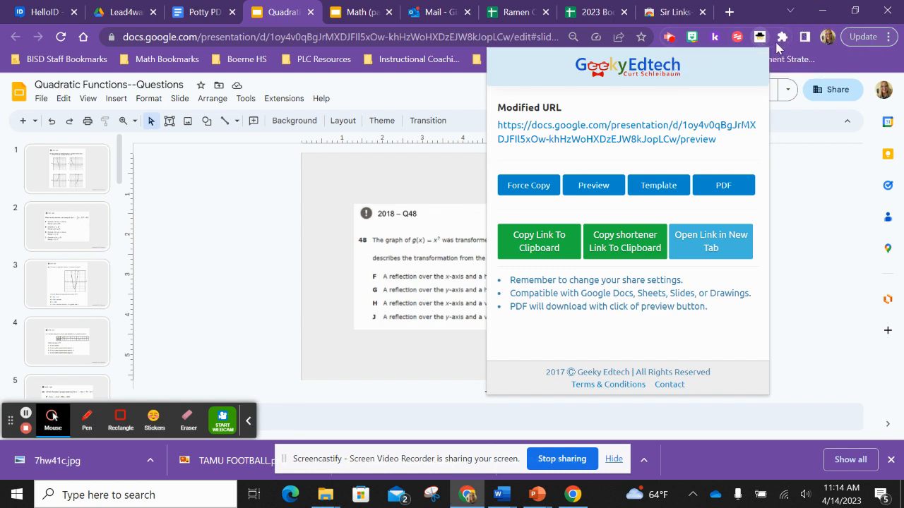
pyautogui.moveTo(760, 37)
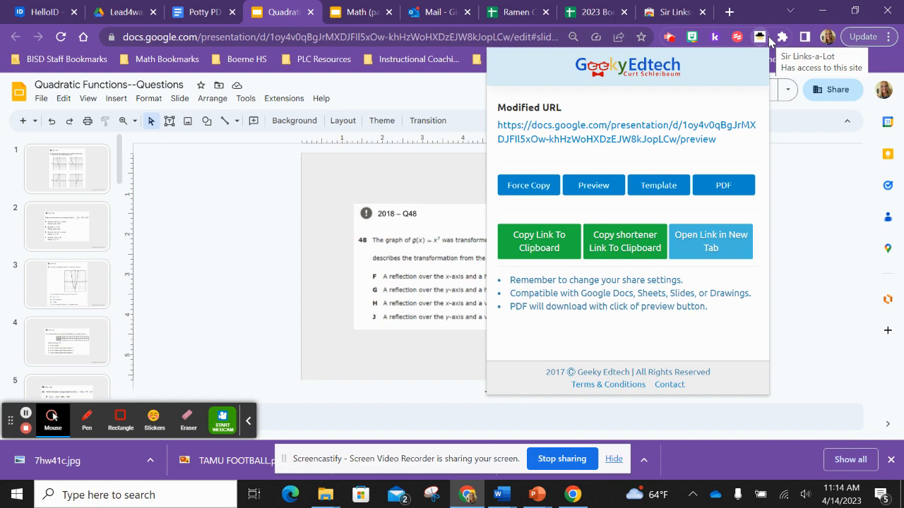
pyautogui.moveTo(641, 37)
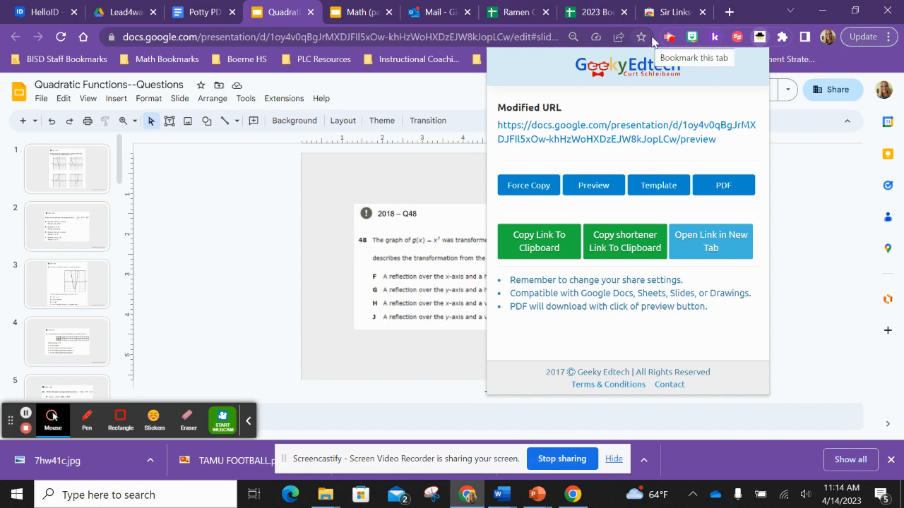